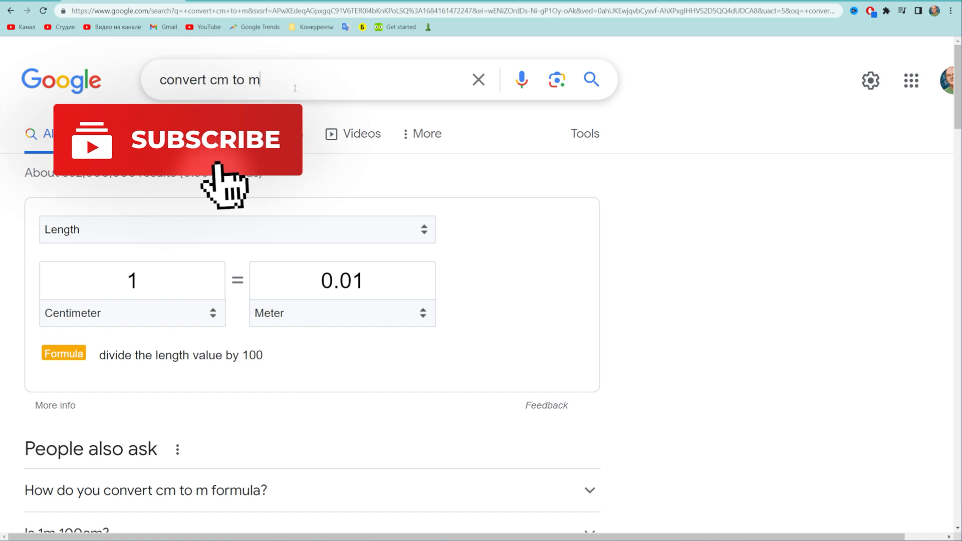
- Enter 524 in the Centimeter field so the converter reads 5.24 meters
click(277, 80)
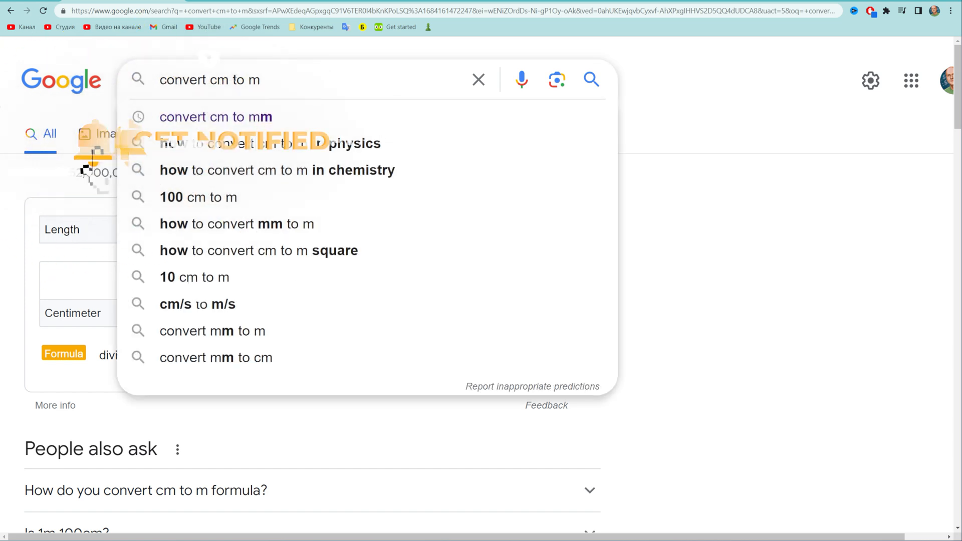
click(706, 100)
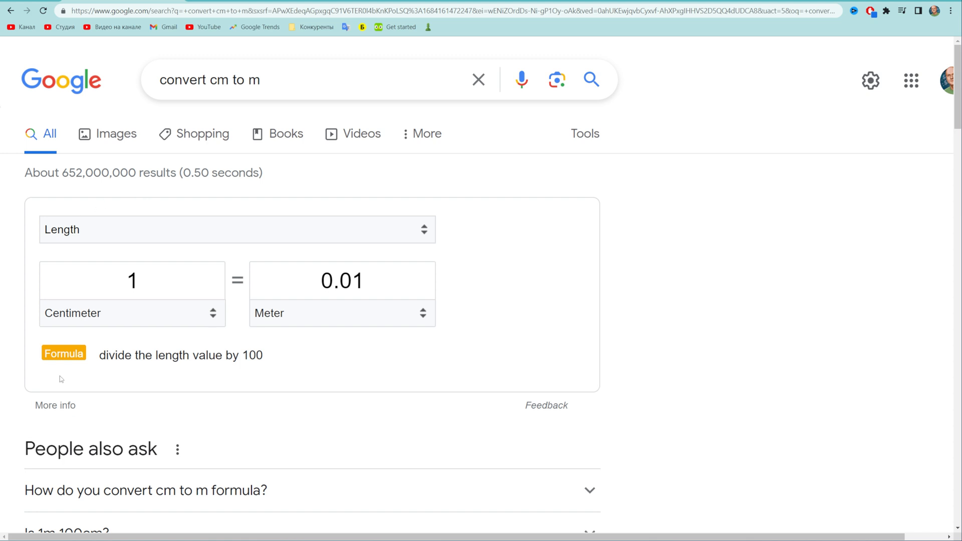
mouse_move(301, 353)
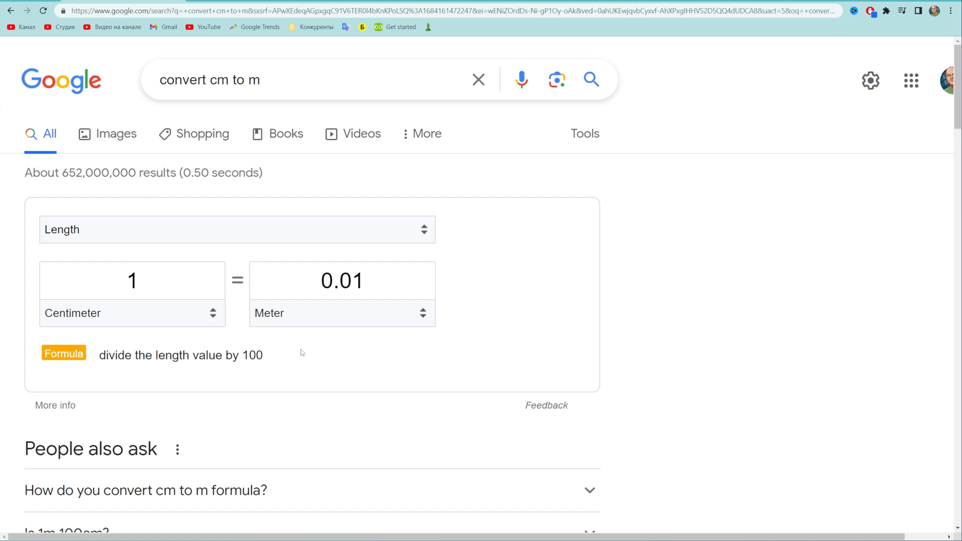
double_click(132, 281)
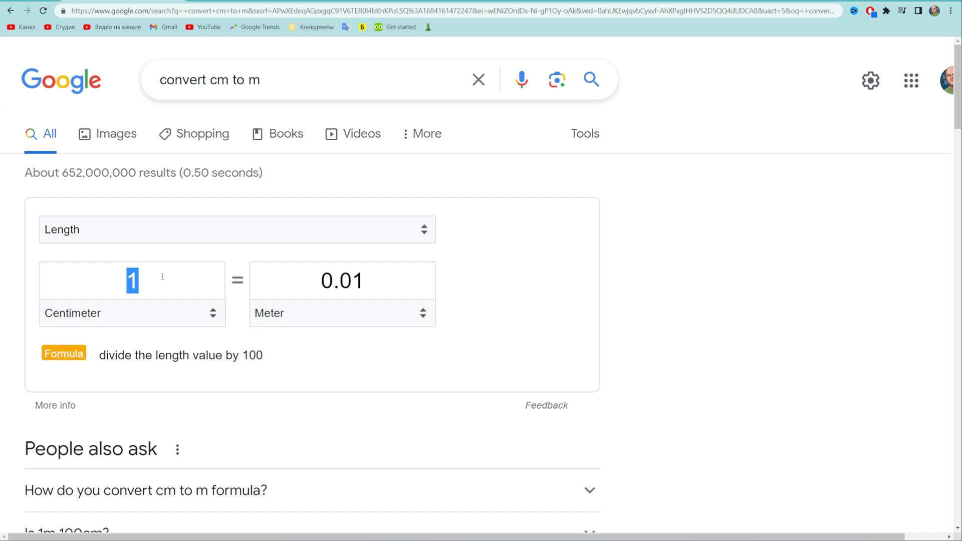
text(524)
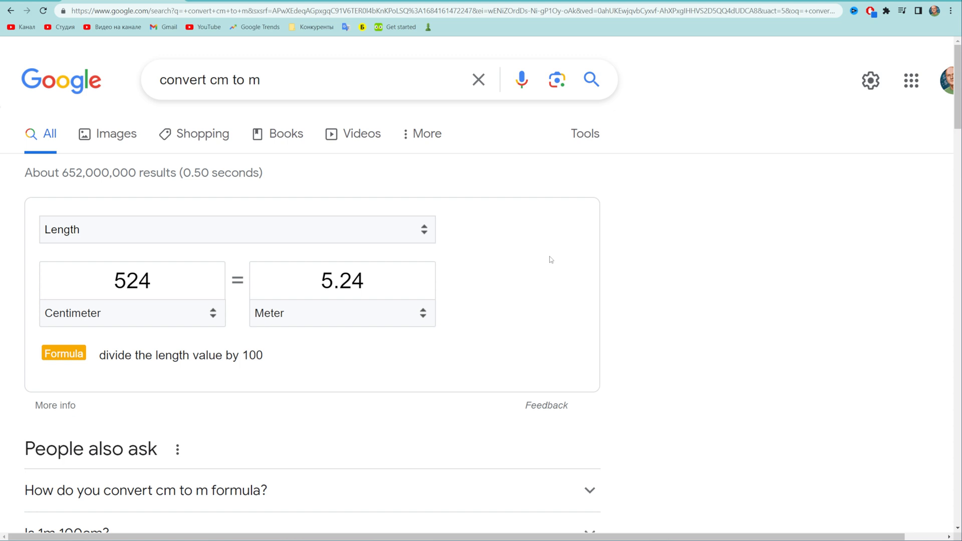
mouse_move(119, 255)
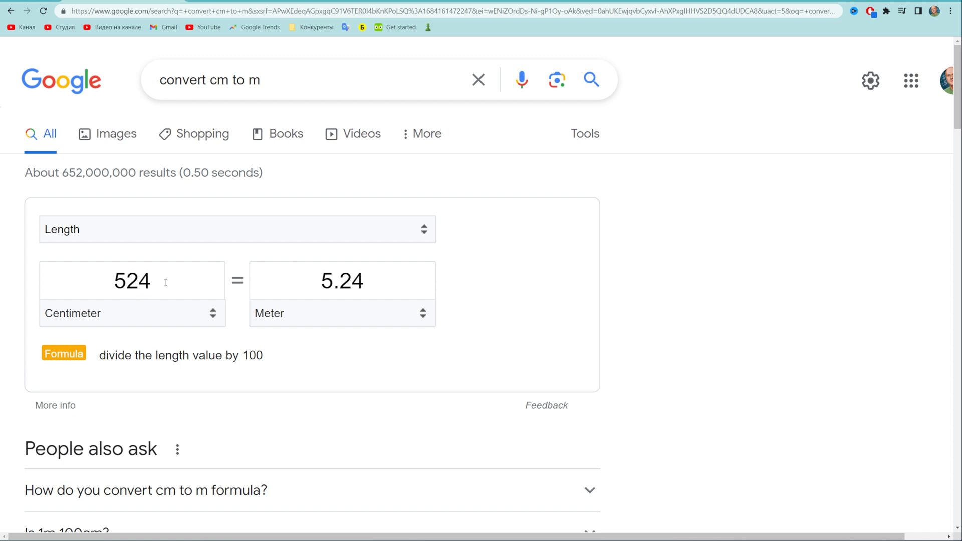
double_click(132, 280)
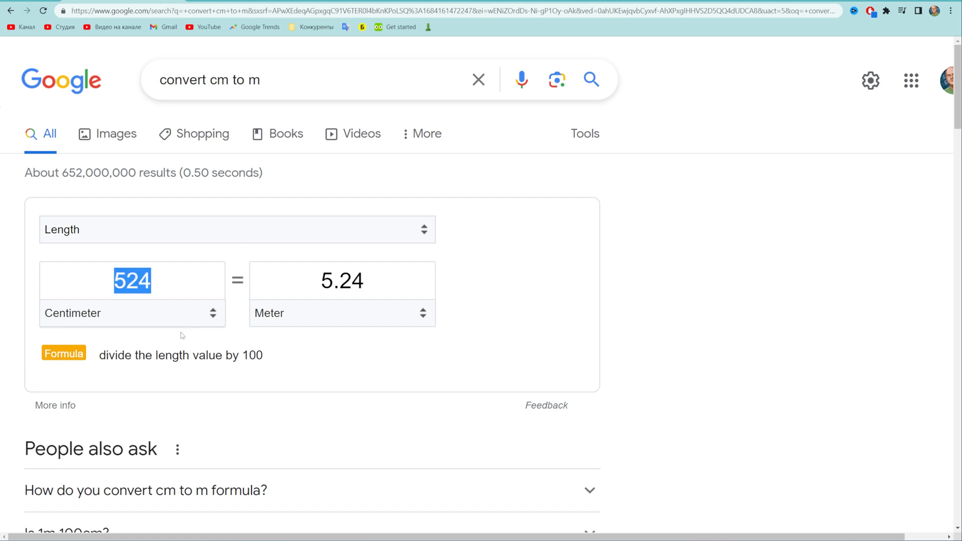
click(100, 355)
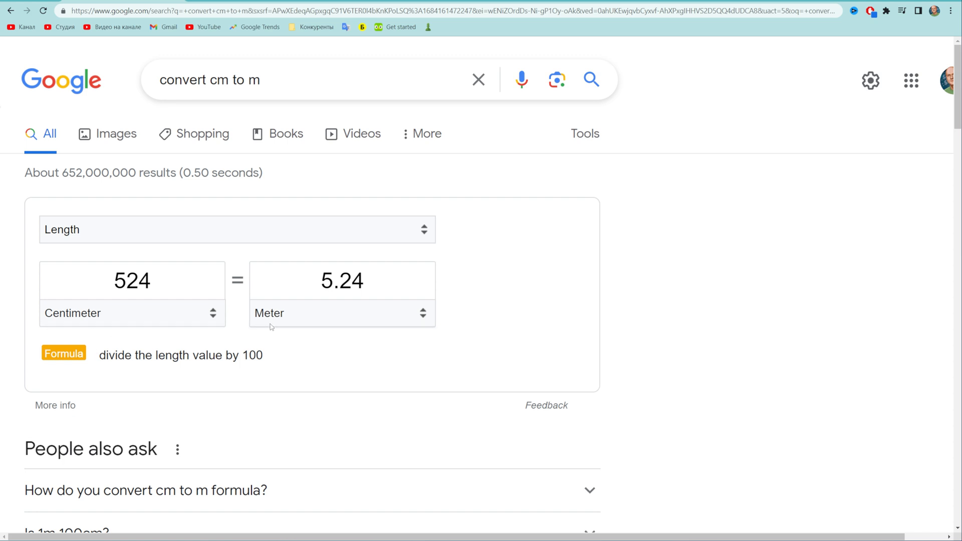
mouse_move(165, 365)
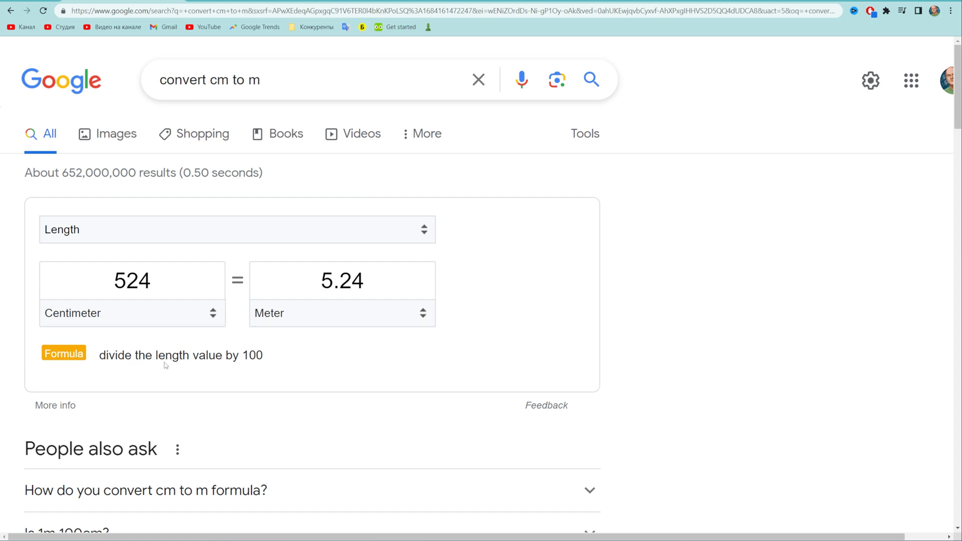
mouse_move(194, 355)
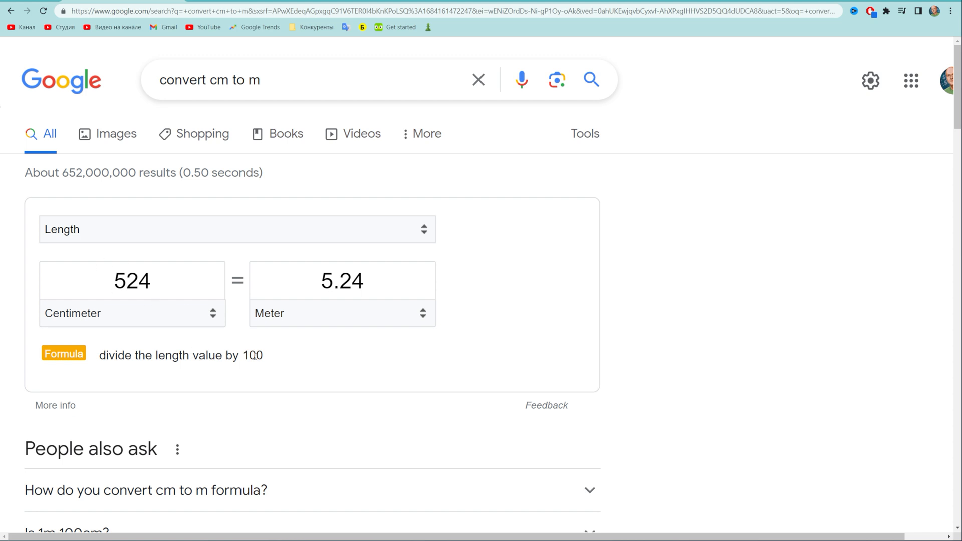
mouse_move(277, 356)
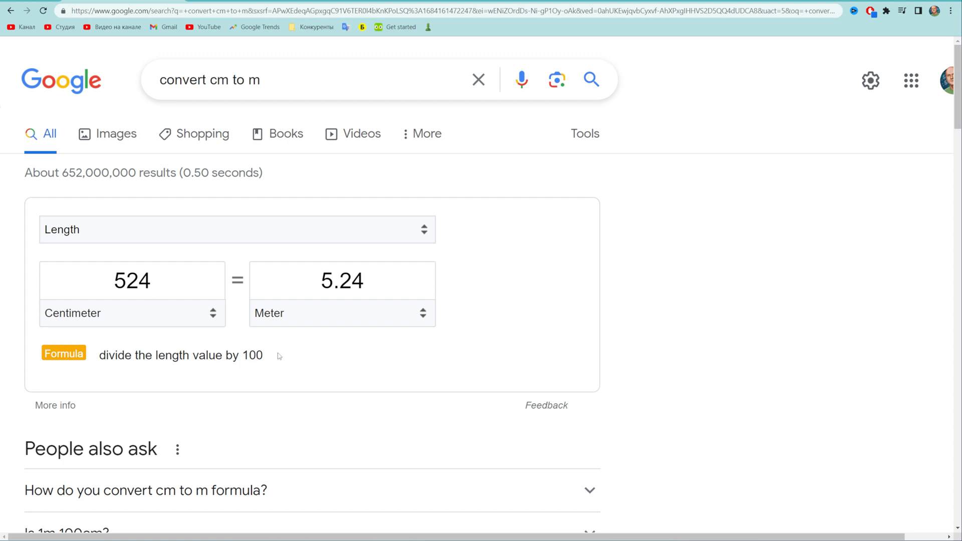